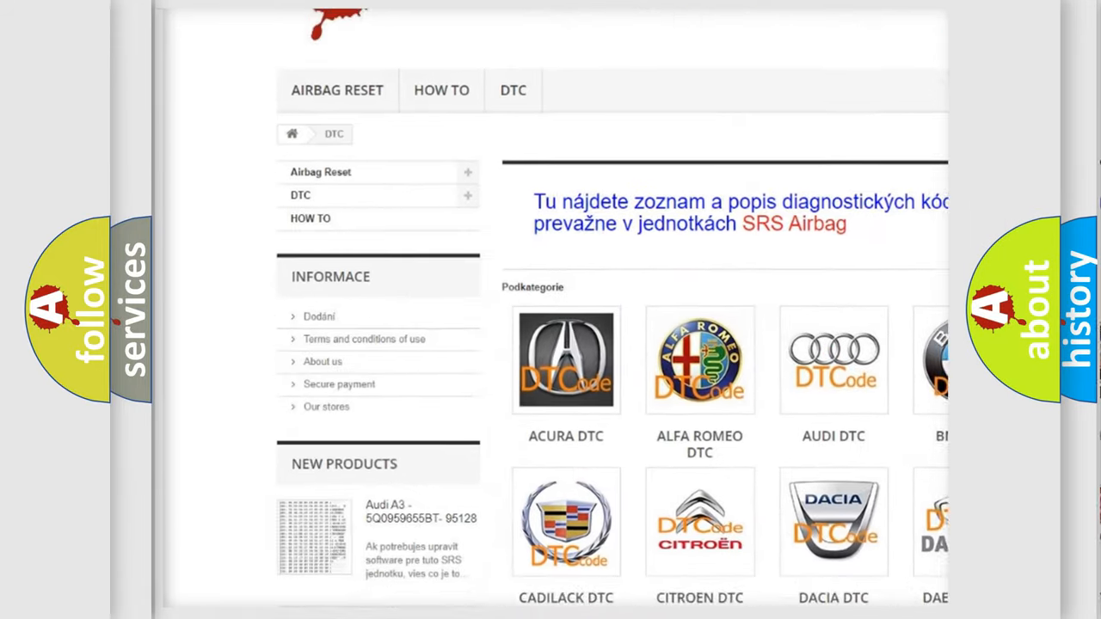
scroll(down, 3)
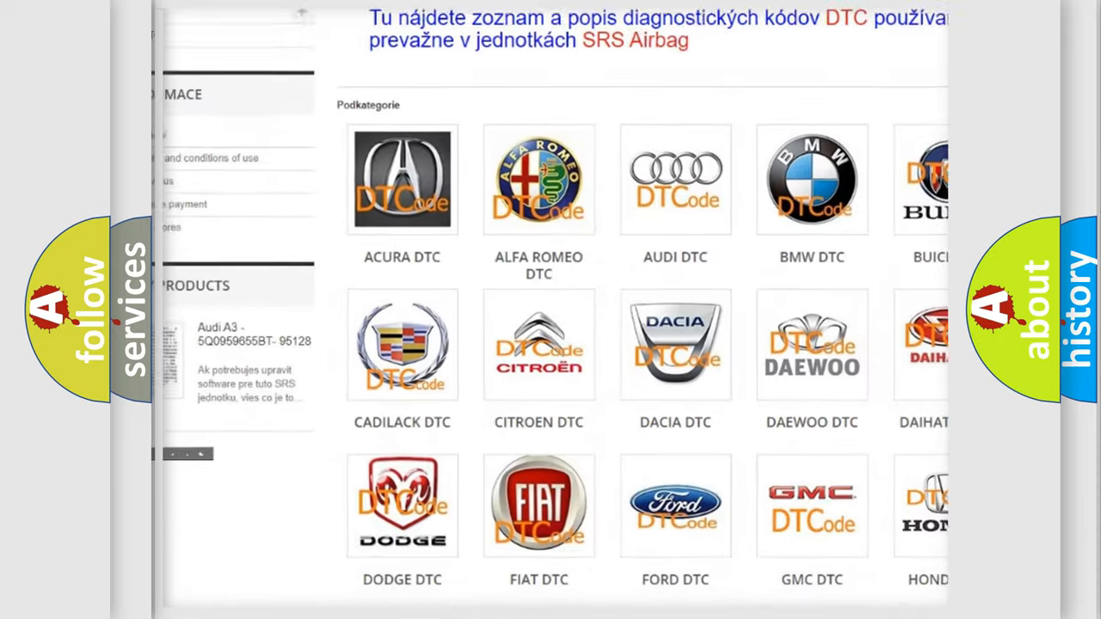
scroll(down, 3)
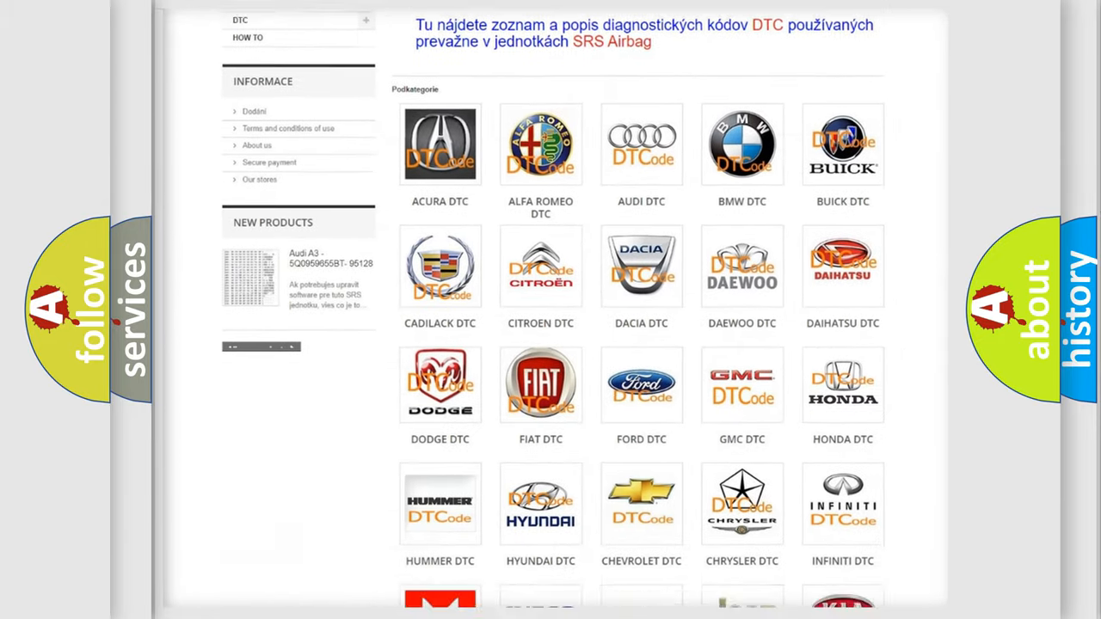
scroll(down, 3)
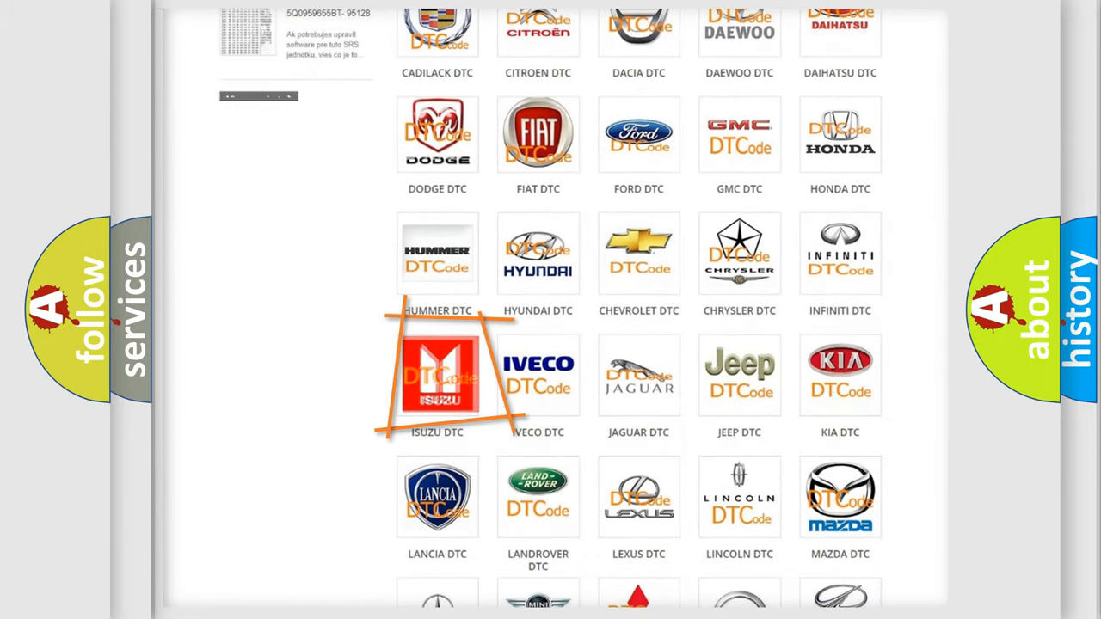